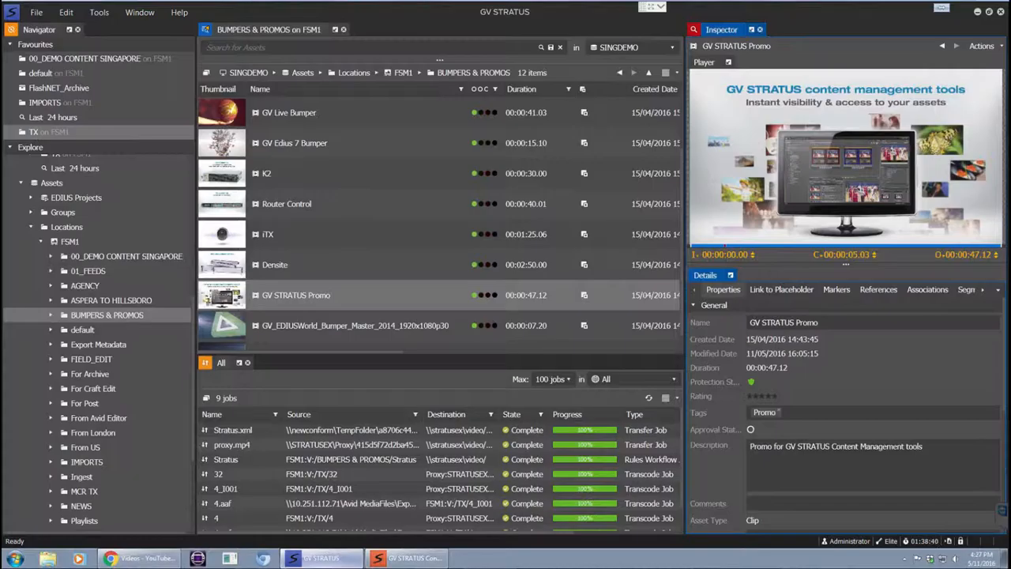
mouse_move(331, 129)
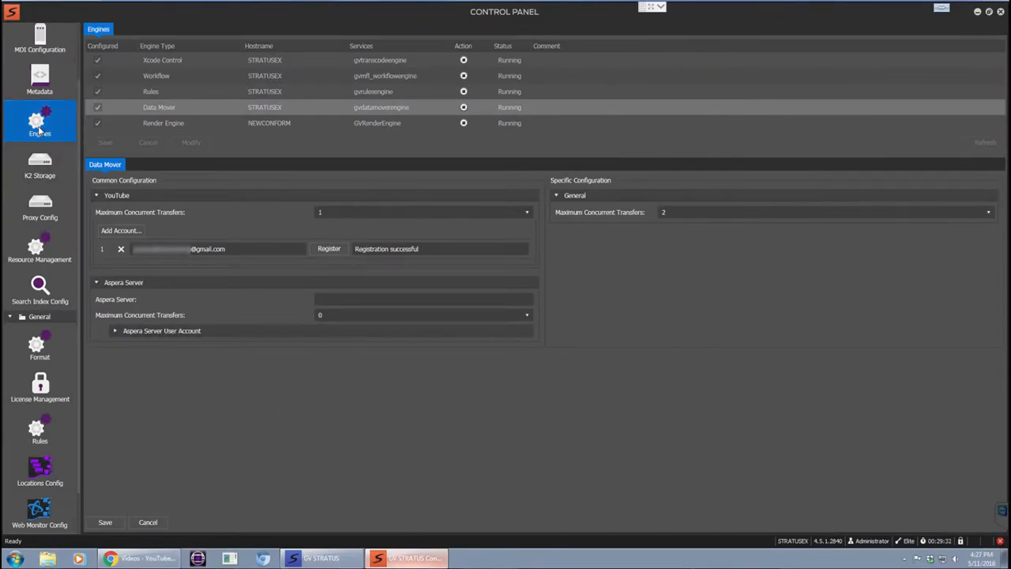
mouse_move(177, 116)
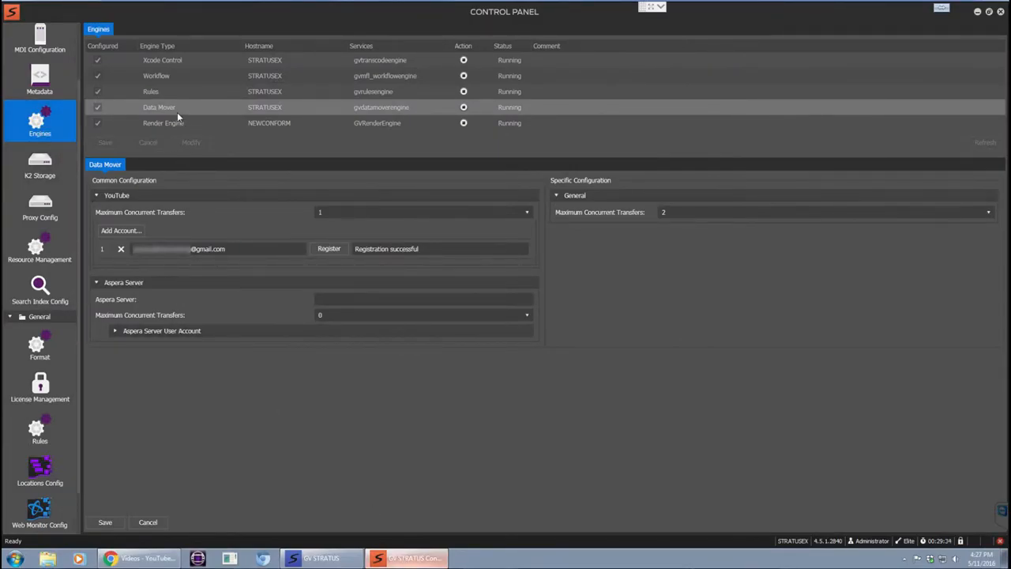
mouse_move(207, 249)
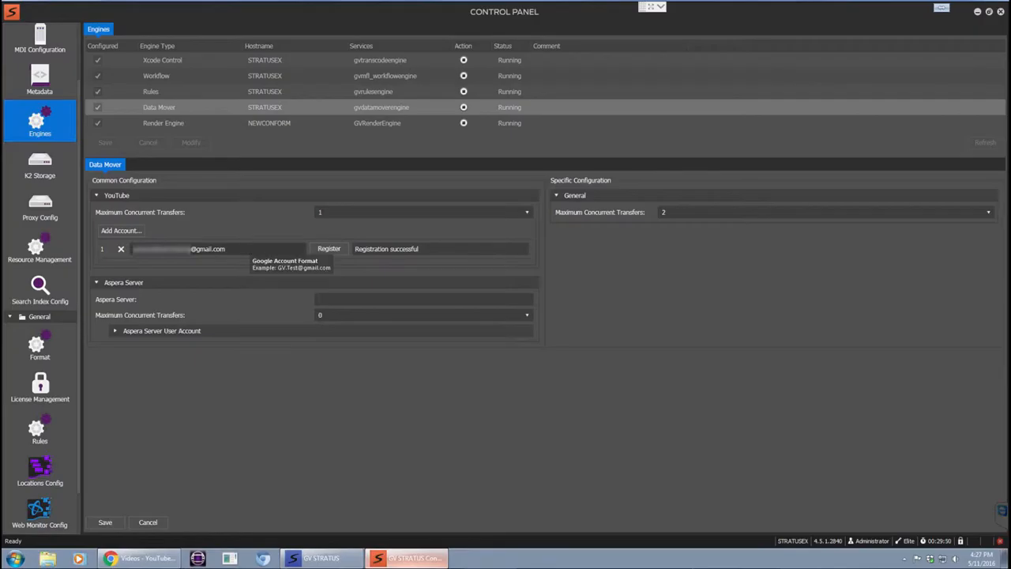
mouse_move(360, 267)
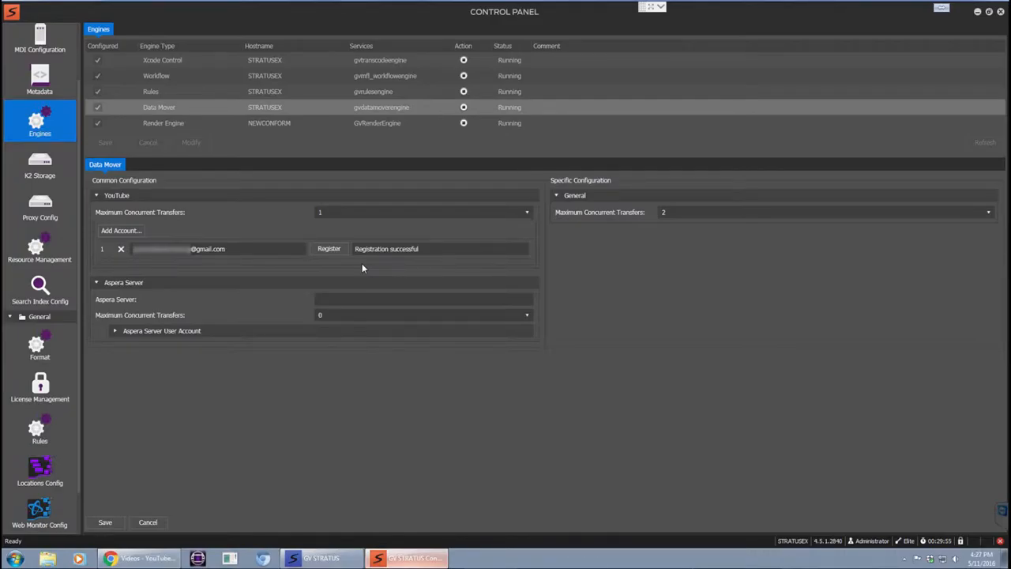
mouse_move(381, 282)
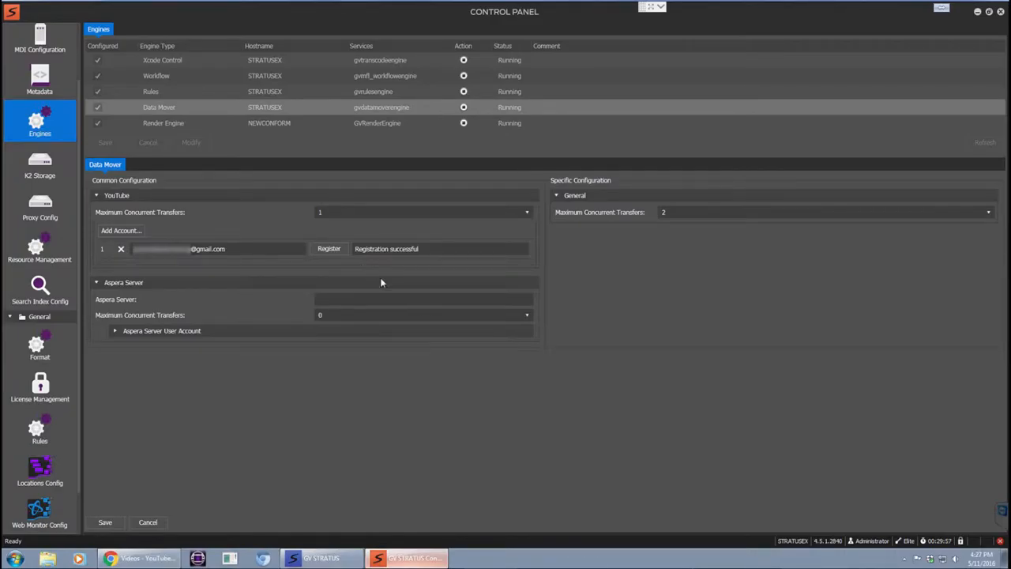
Add an empty second YouTube account entry to the Data Mover engine, then go to Rules.
click(120, 230)
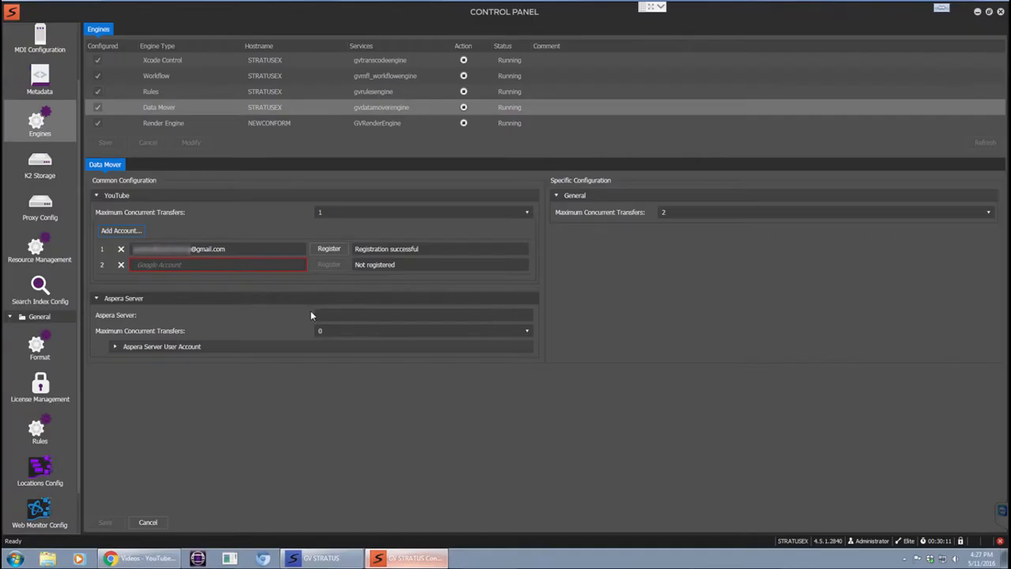
mouse_move(85, 448)
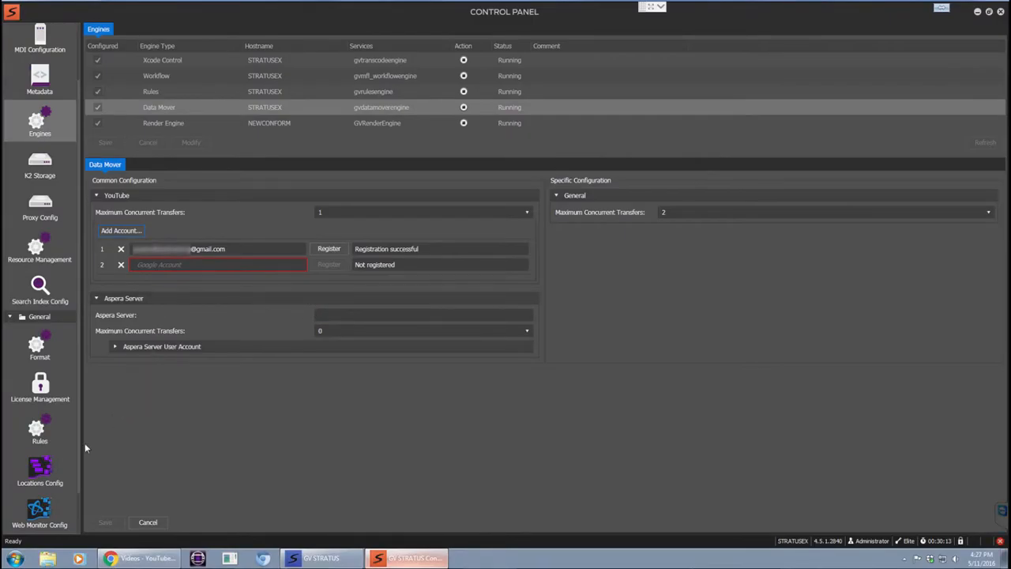
click(39, 426)
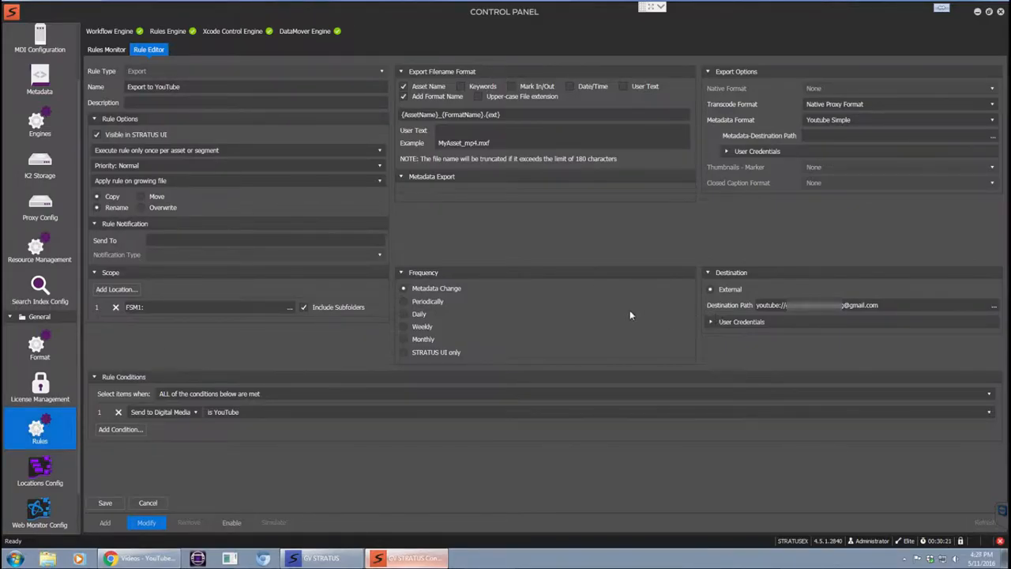
mouse_move(792, 320)
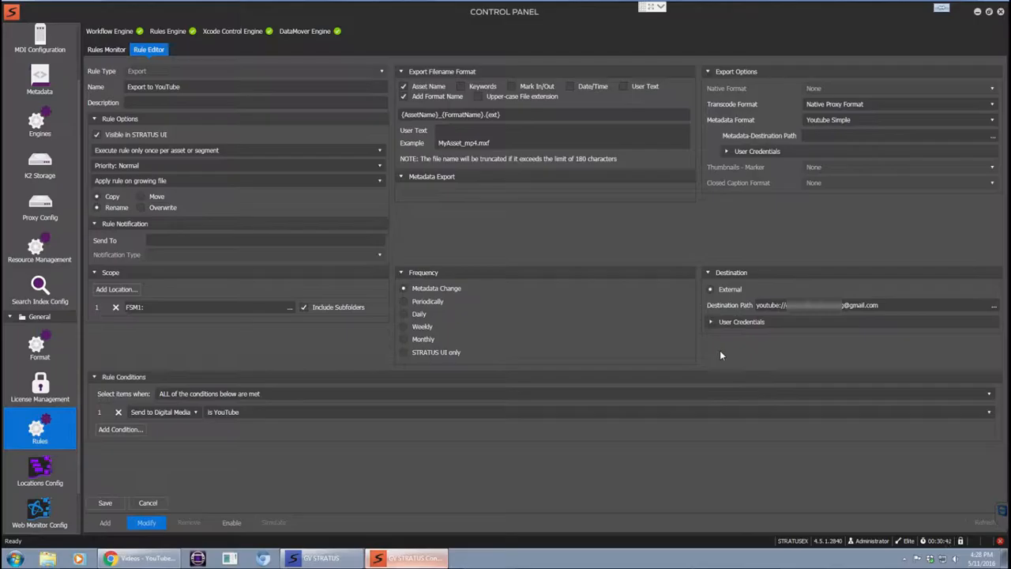
mouse_move(758, 79)
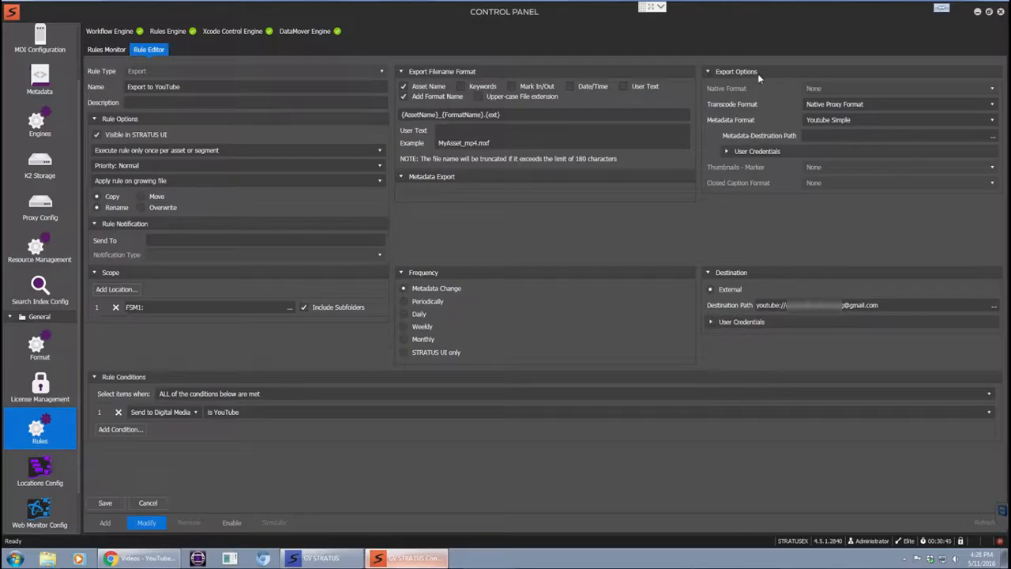
mouse_move(743, 245)
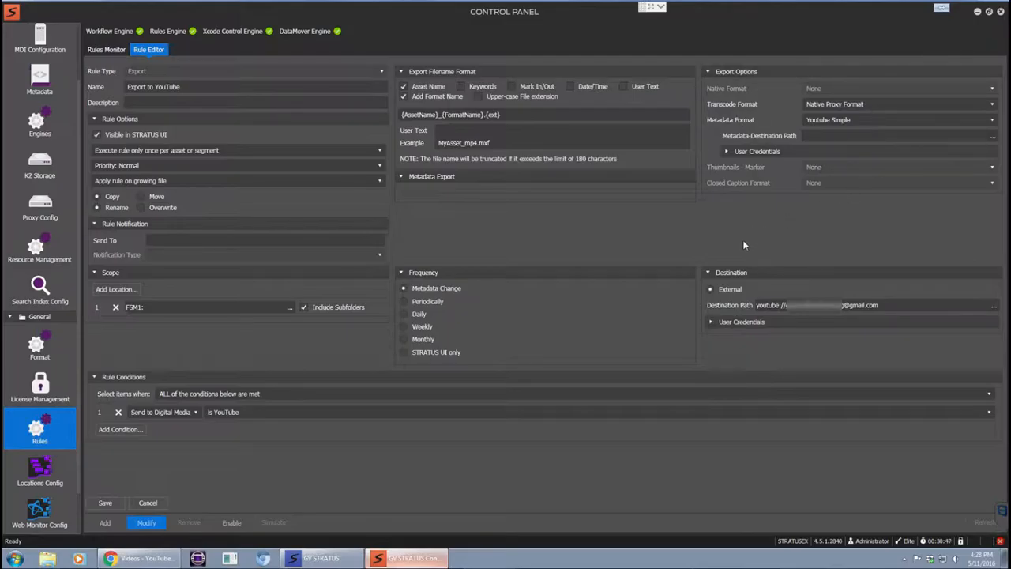
mouse_move(808, 229)
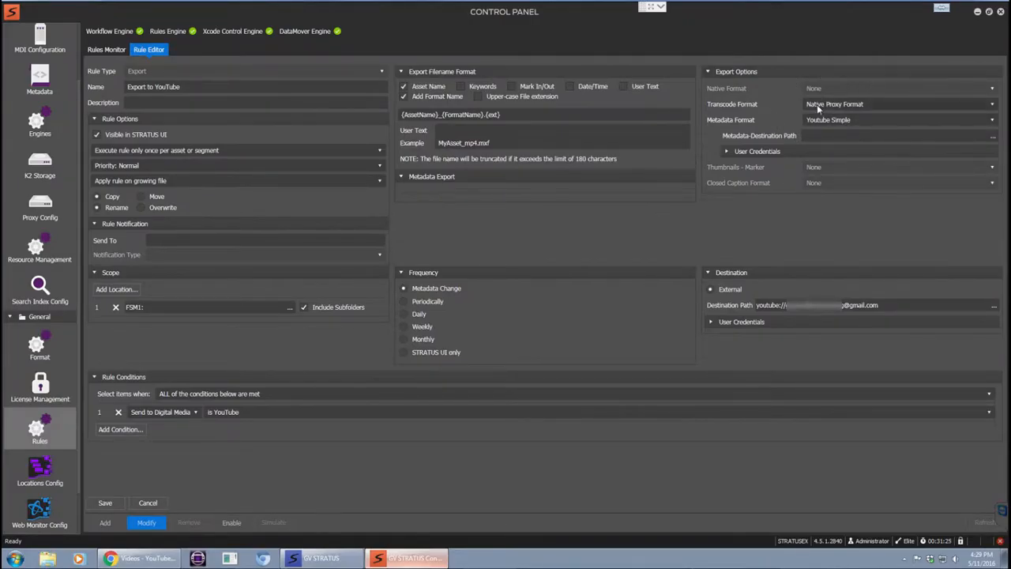
mouse_move(861, 114)
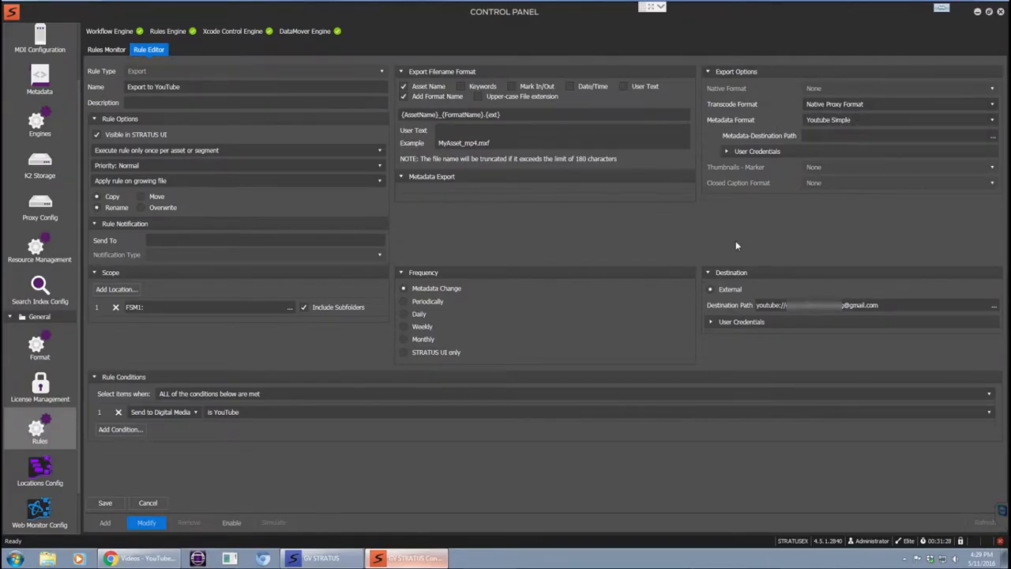
After reviewing the FSM1 Export to YouTube rule, bring up the proxy quality settings.
click(39, 205)
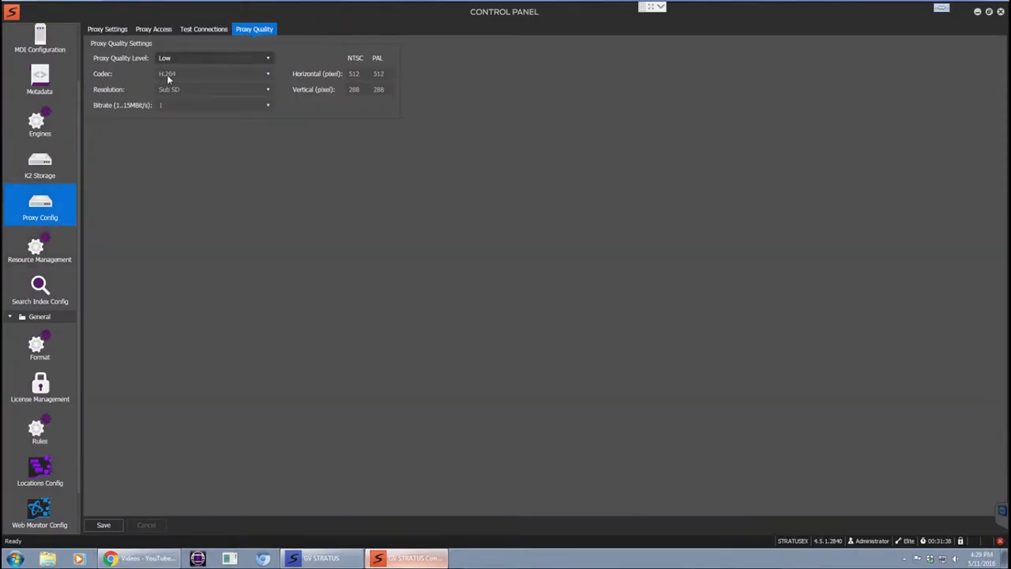
click(268, 57)
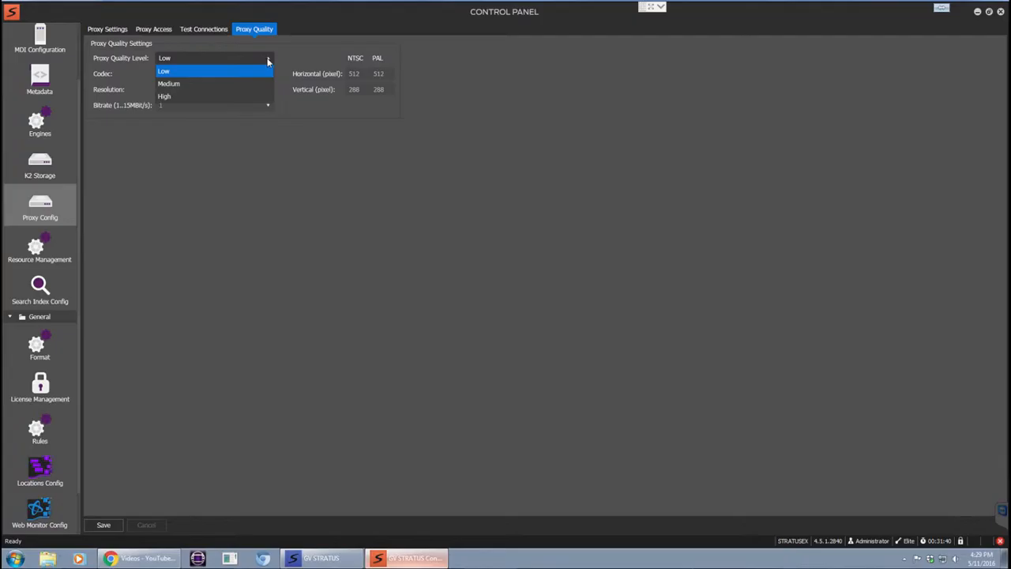
click(165, 71)
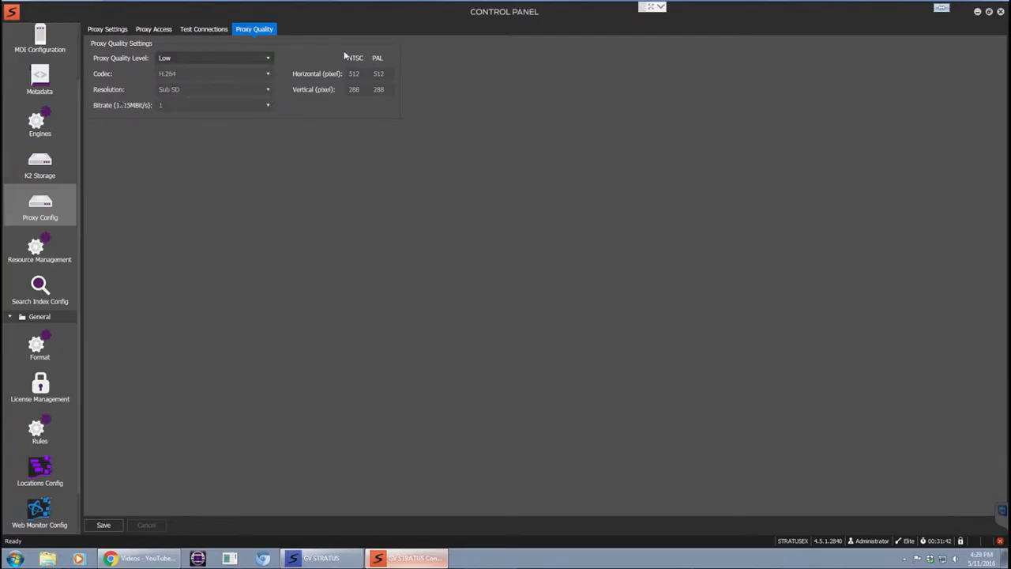
mouse_move(82, 403)
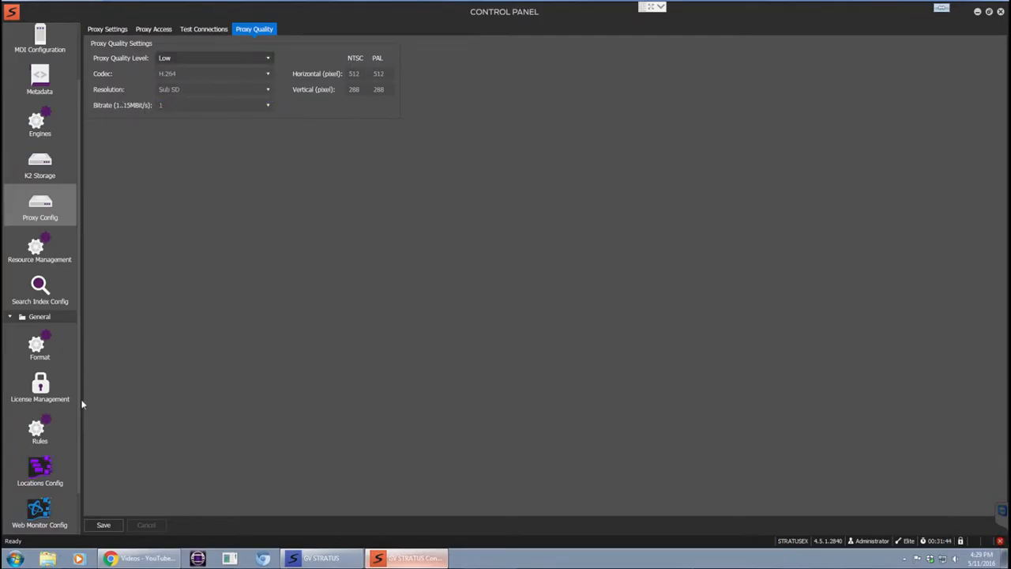
click(40, 430)
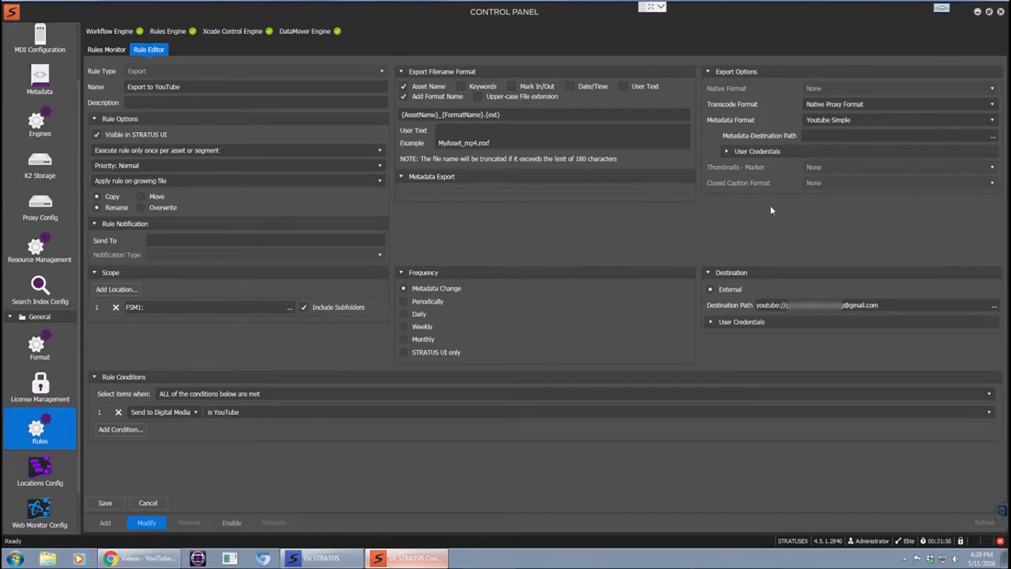
mouse_move(902, 239)
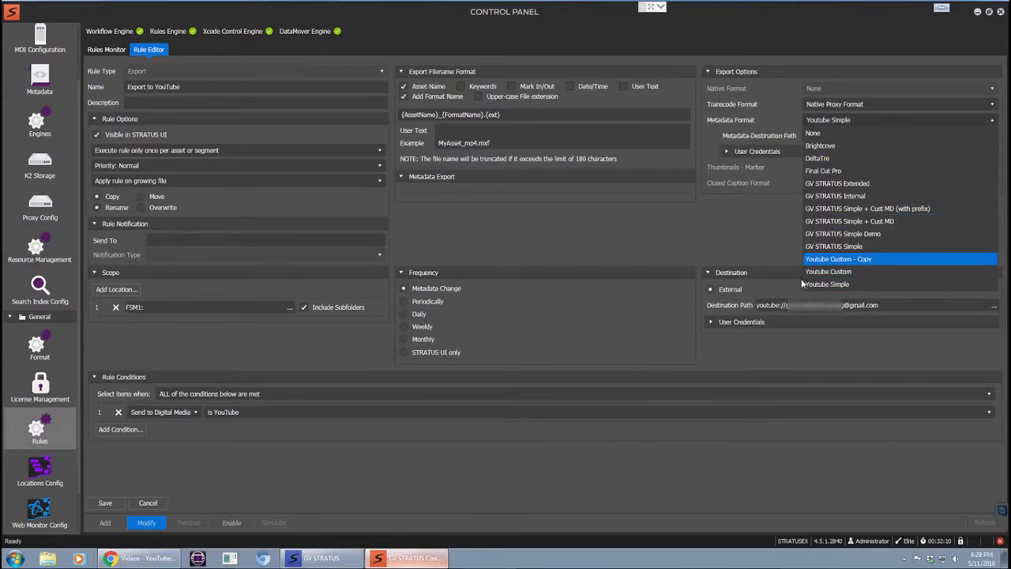
Keep Youtube Simple metadata on the Export to YouTube rule and switch to the STRATUS client.
click(826, 283)
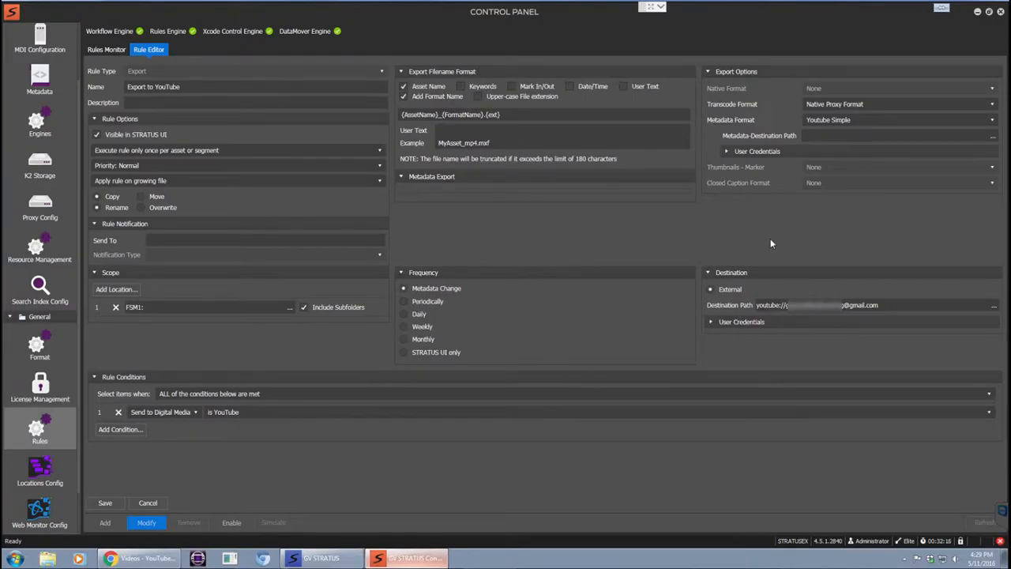
mouse_move(759, 313)
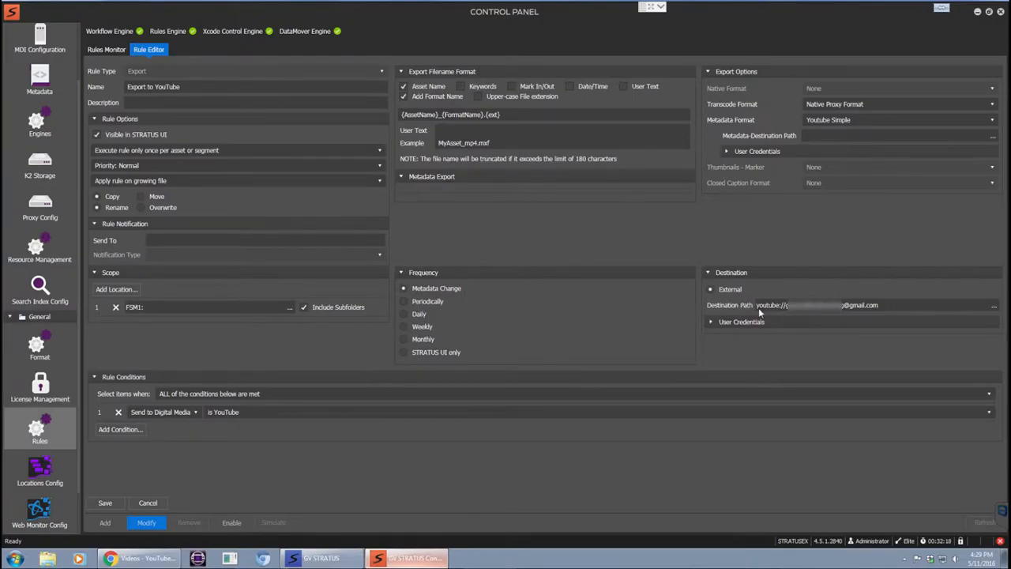
mouse_move(774, 282)
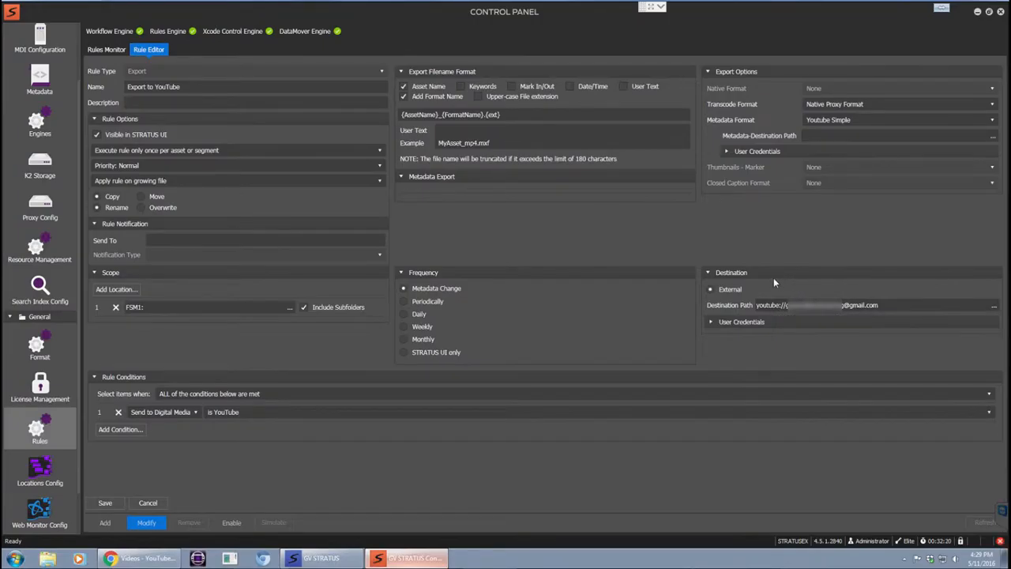
mouse_move(786, 248)
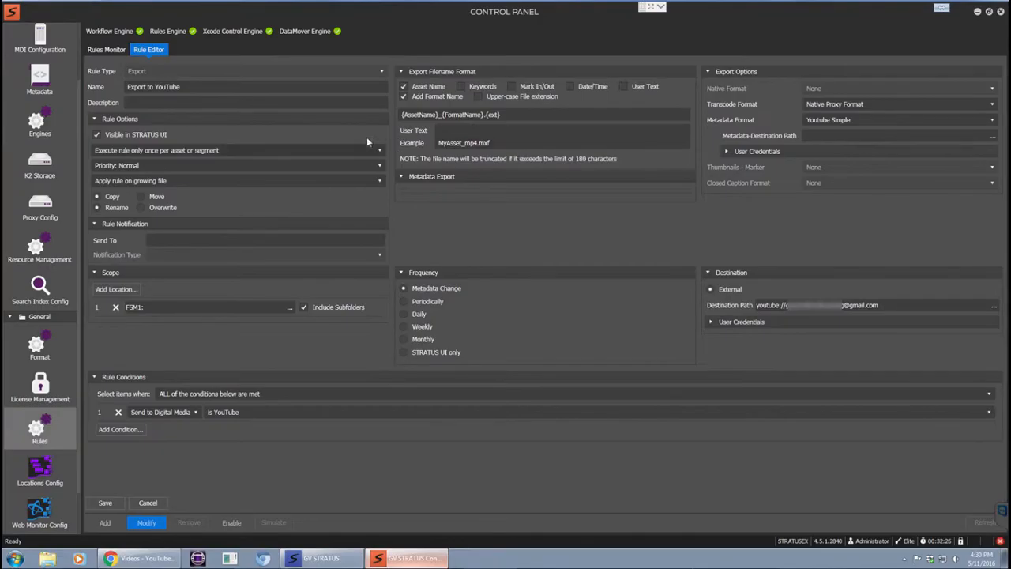
mouse_move(308, 416)
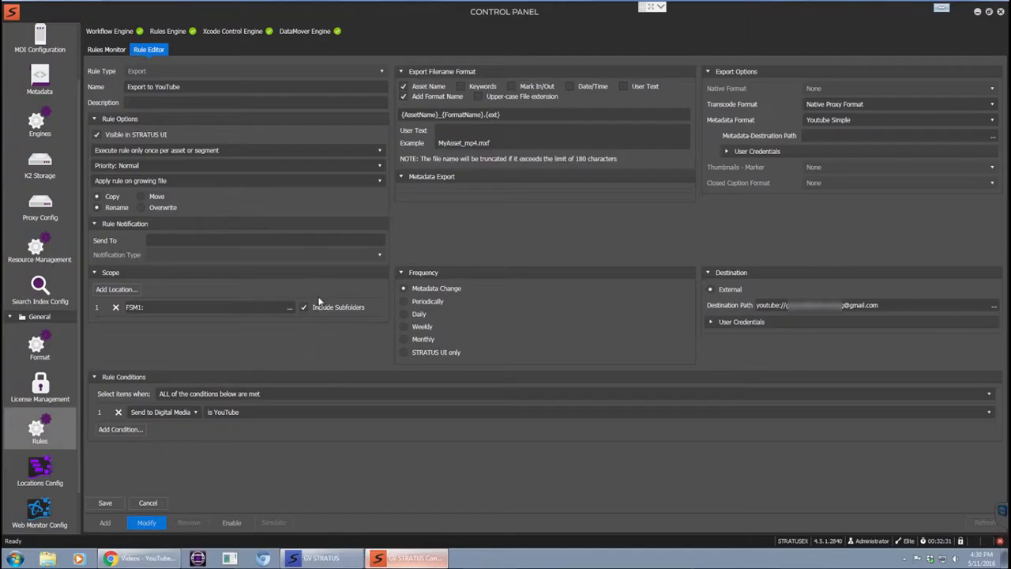
click(146, 522)
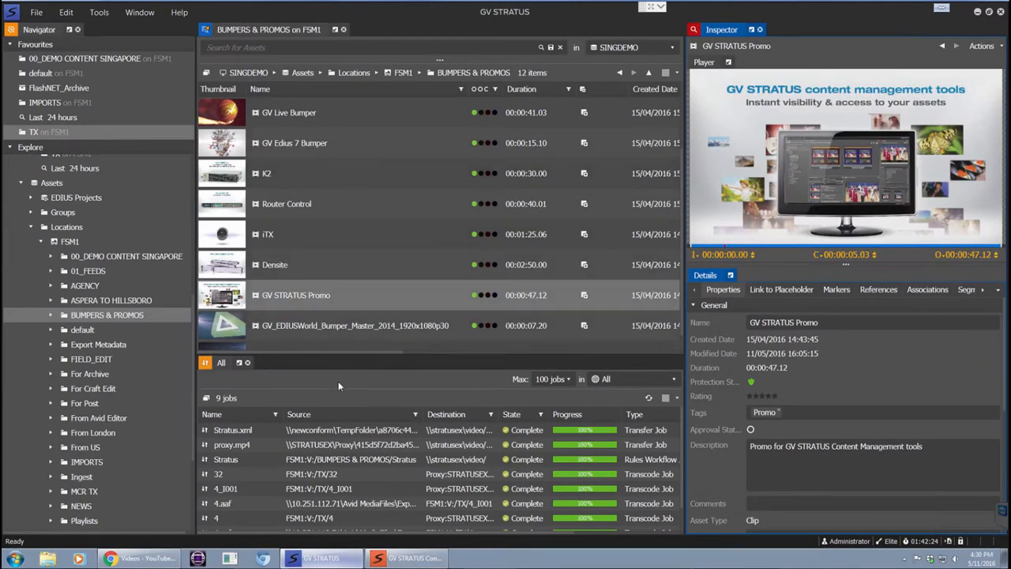
mouse_move(275, 265)
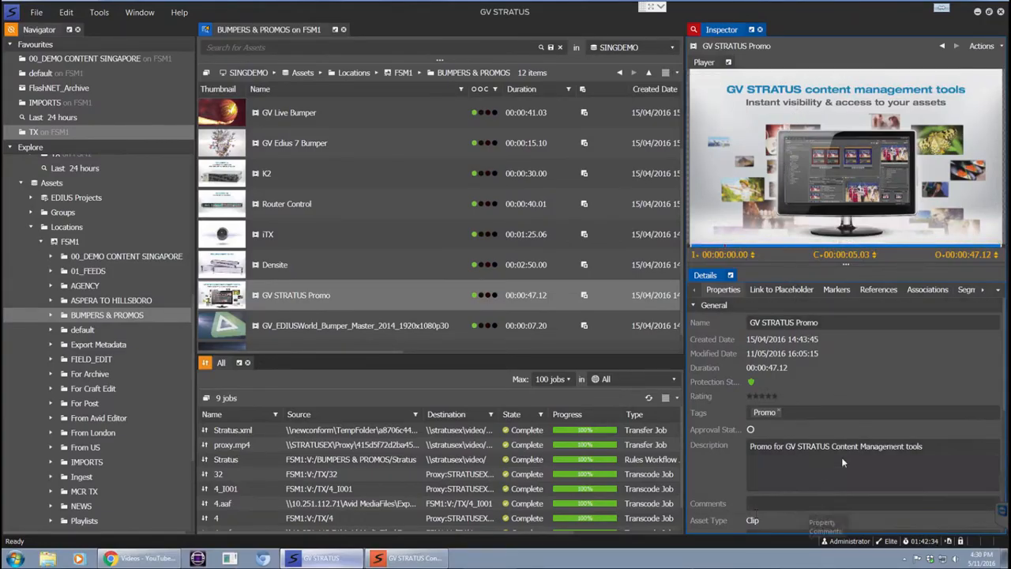
Add a Demo tag alongside Promo on the GV STRATUS Promo asset.
click(869, 411)
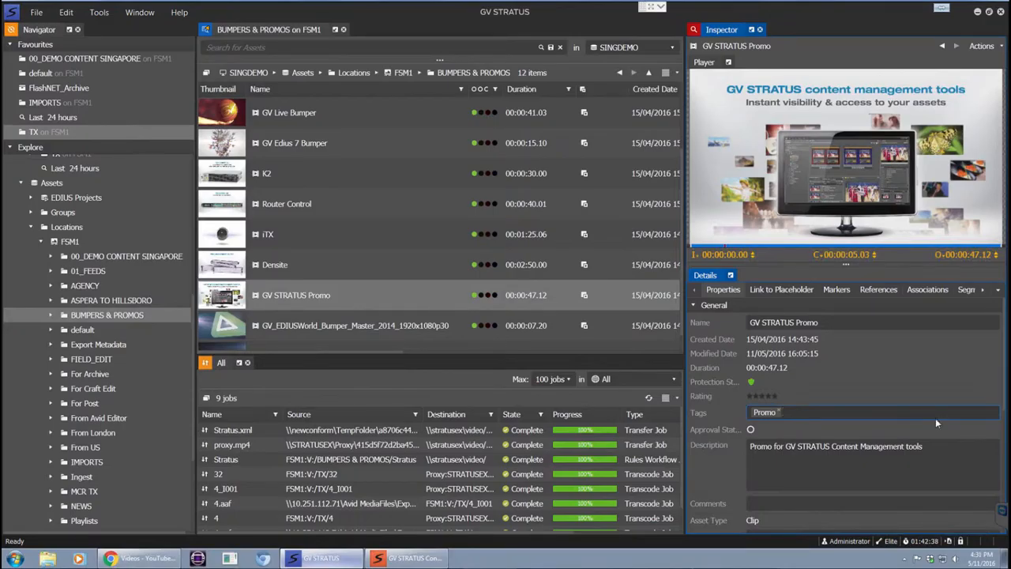
text(Demo)
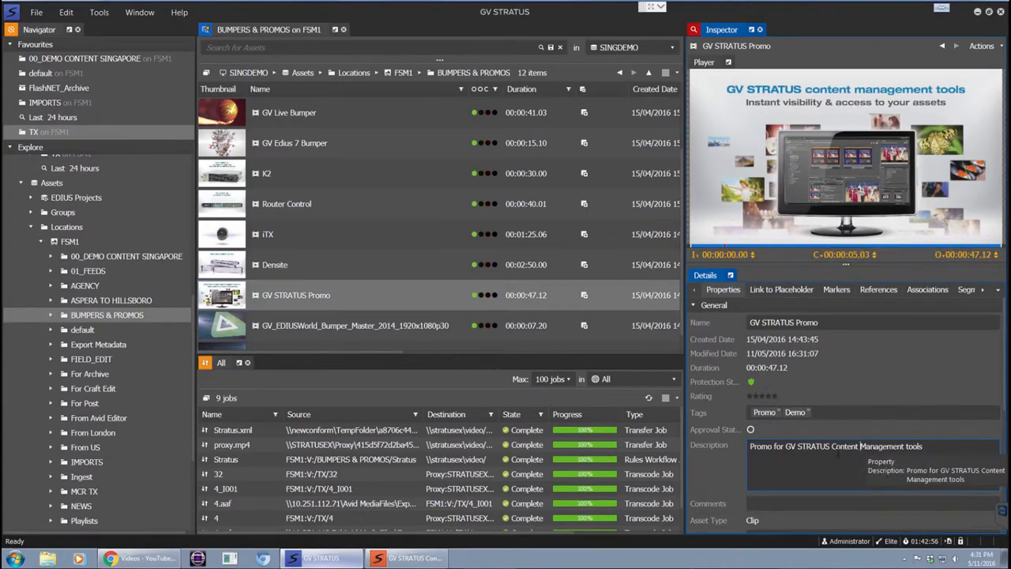
mouse_move(302, 295)
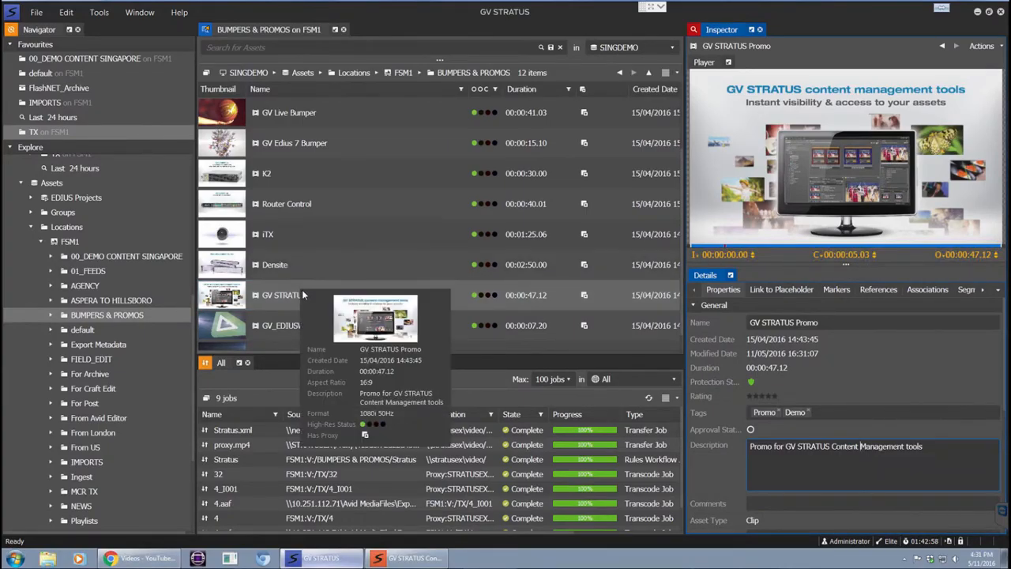
Apply the Export to YouTube rule to GV STRATUS Promo and let its jobs complete.
right_click(282, 294)
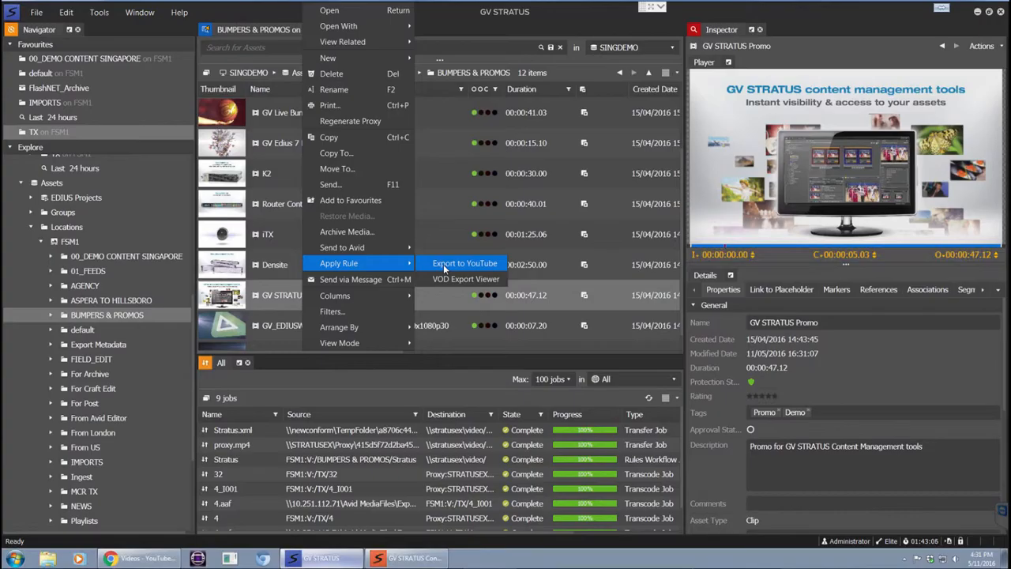
click(464, 263)
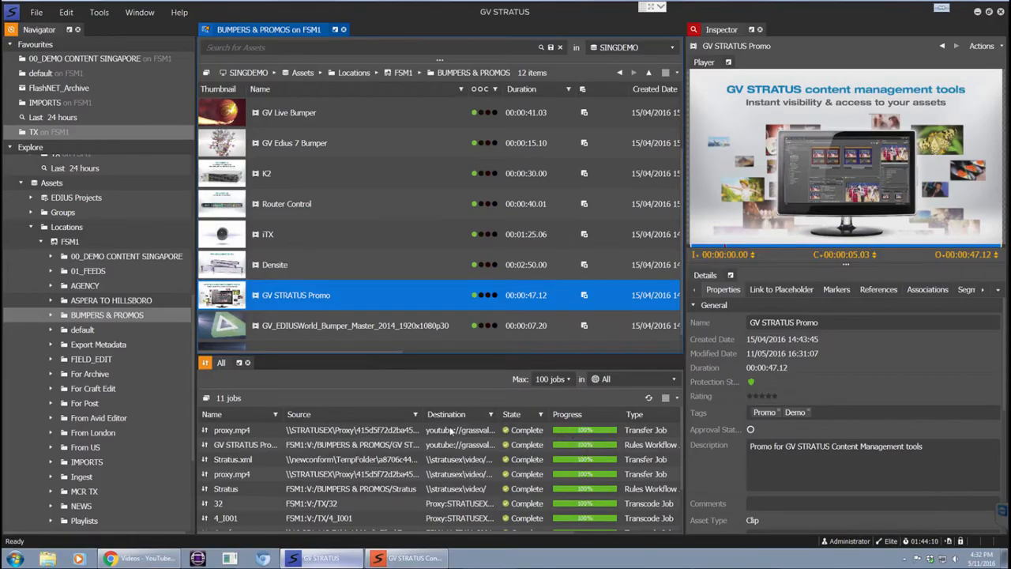
click(111, 558)
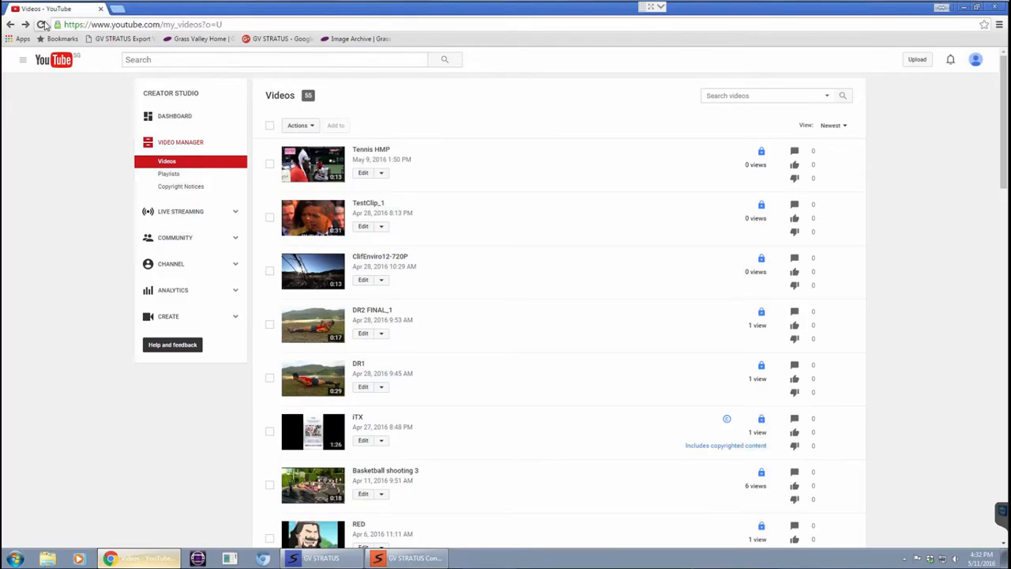
Reload Video Manager and confirm GV STRATUS Promo carries its description and Promo and Demo tags.
click(41, 25)
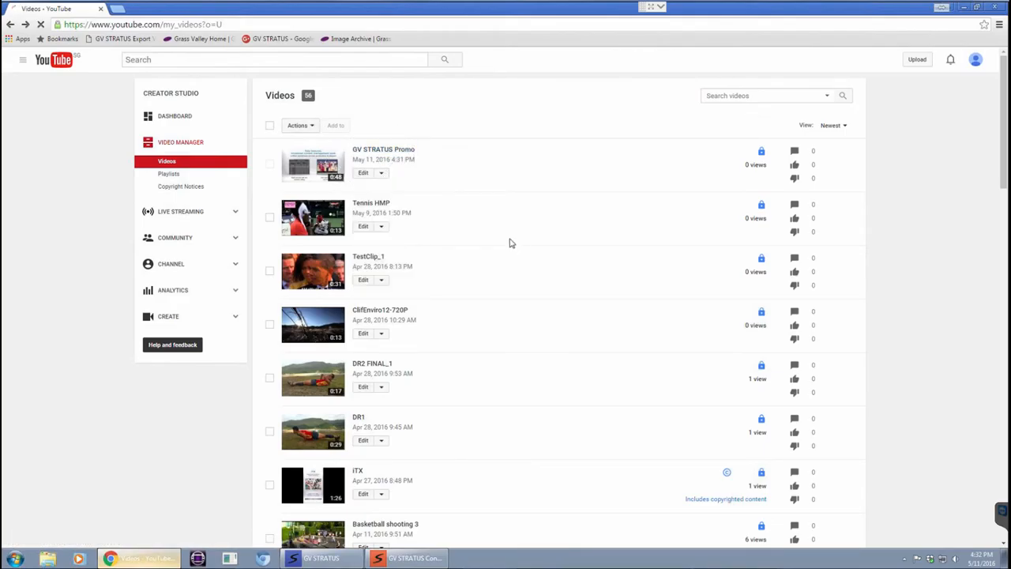
click(363, 172)
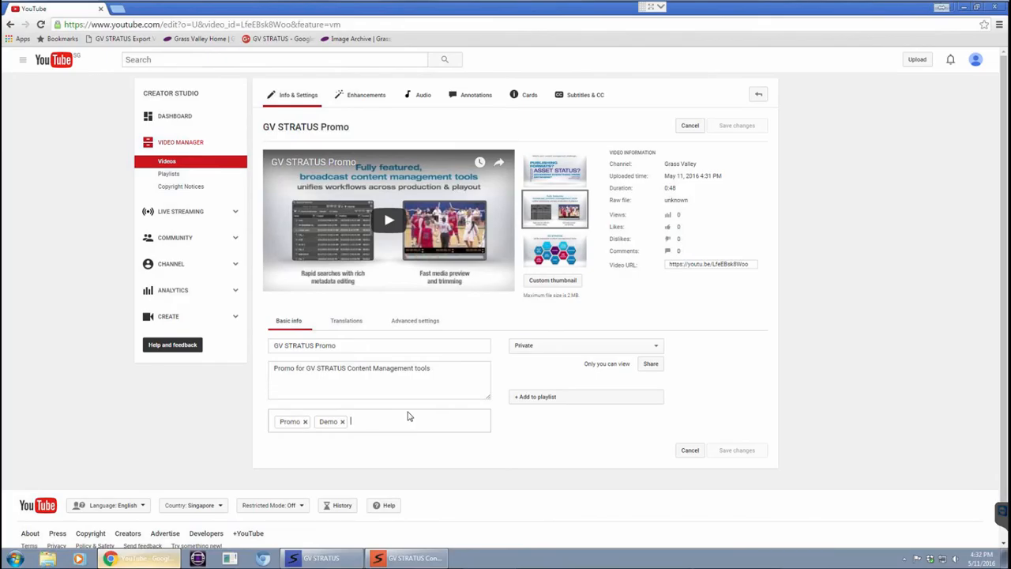
click(320, 558)
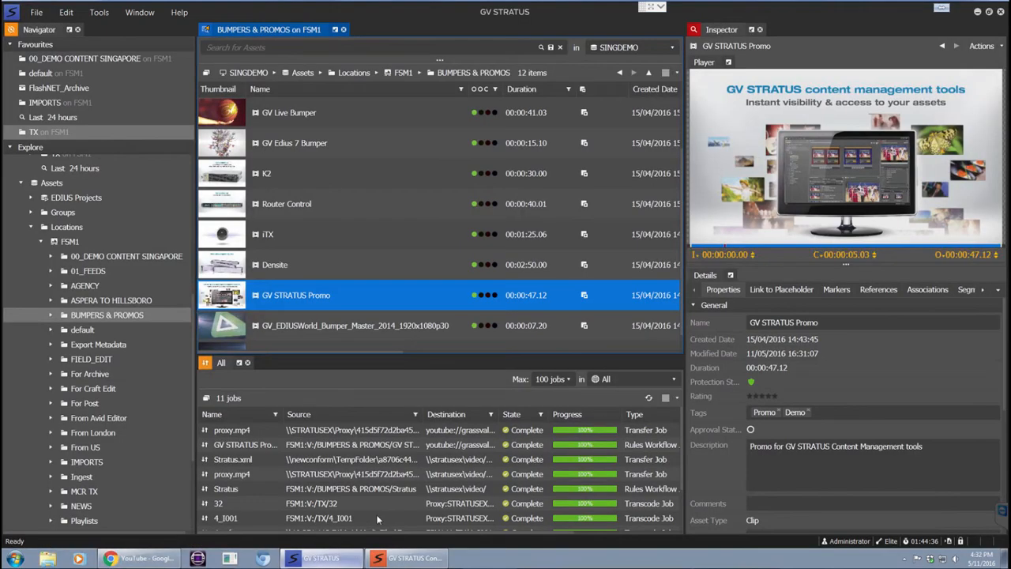